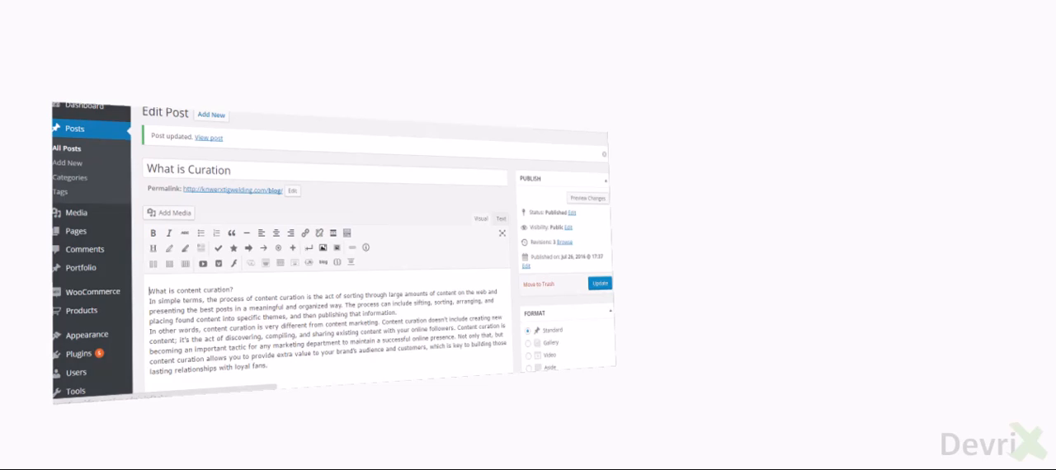
# Step: Return to the site Dashboard from the admin sidebar
pyautogui.click(79, 353)
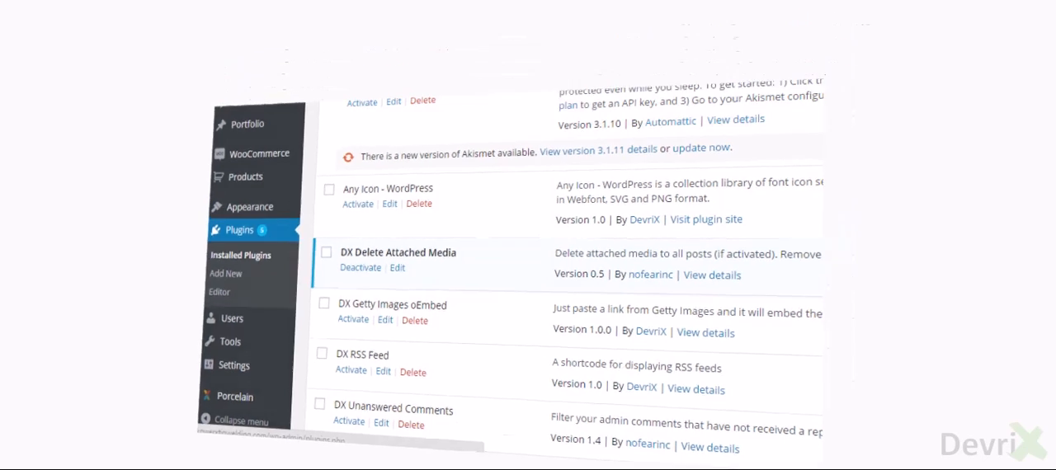
pyautogui.click(56, 23)
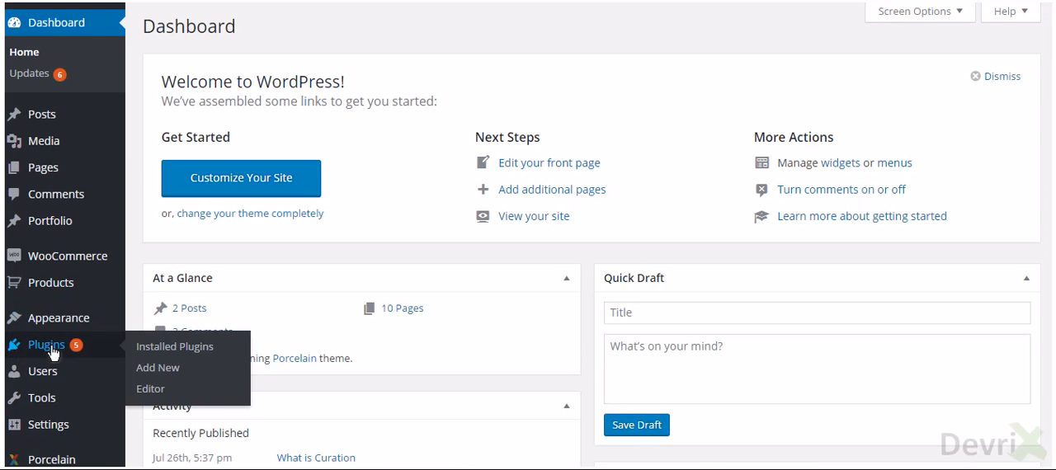
pyautogui.moveTo(158, 367)
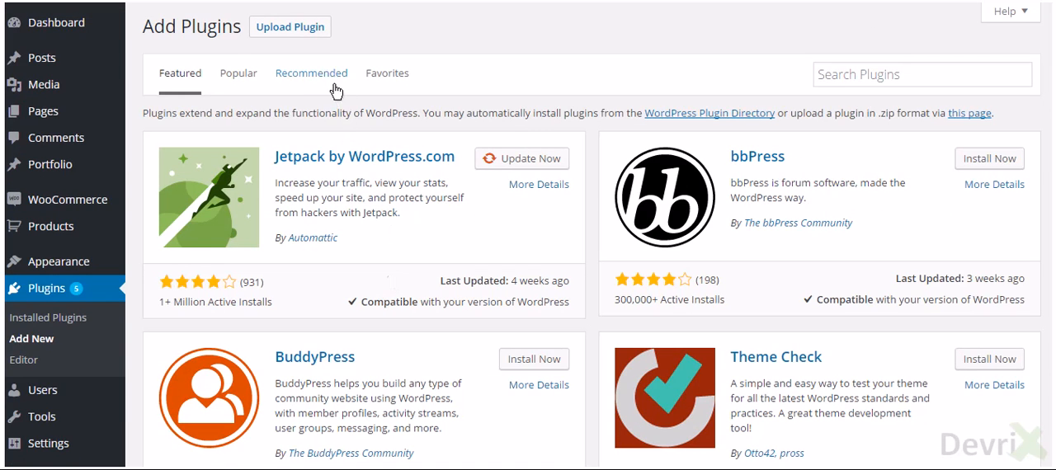
# Step: Upload dx-delete-attached-media.0.5.zip on the Add Plugins page and start Install Now
pyautogui.click(291, 27)
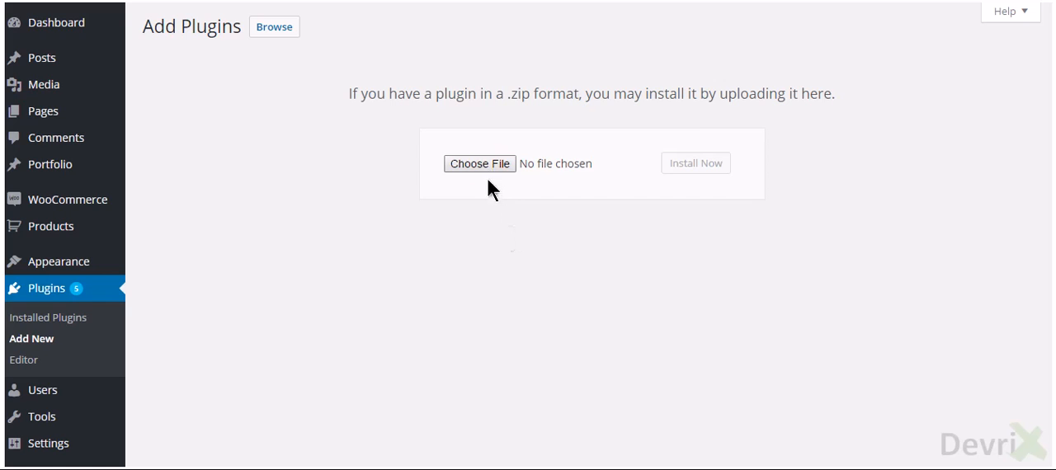
pyautogui.click(479, 163)
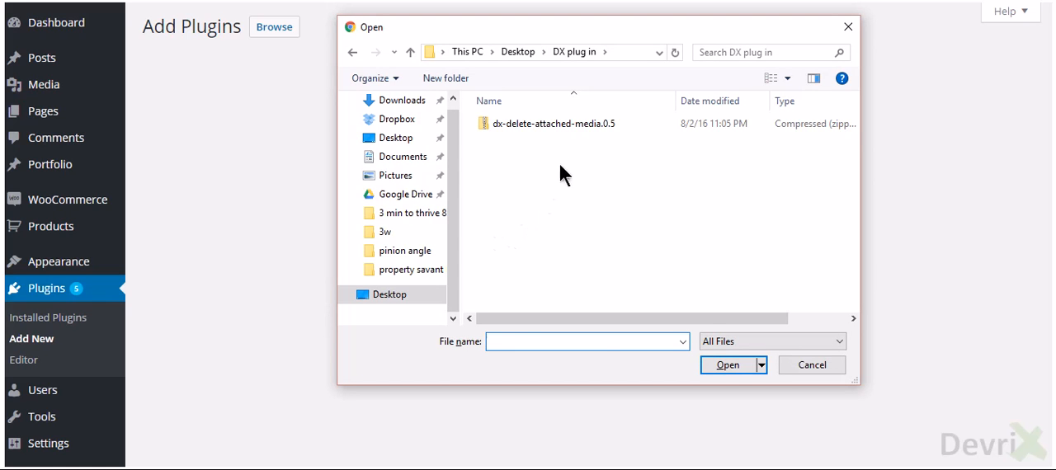
pyautogui.click(812, 364)
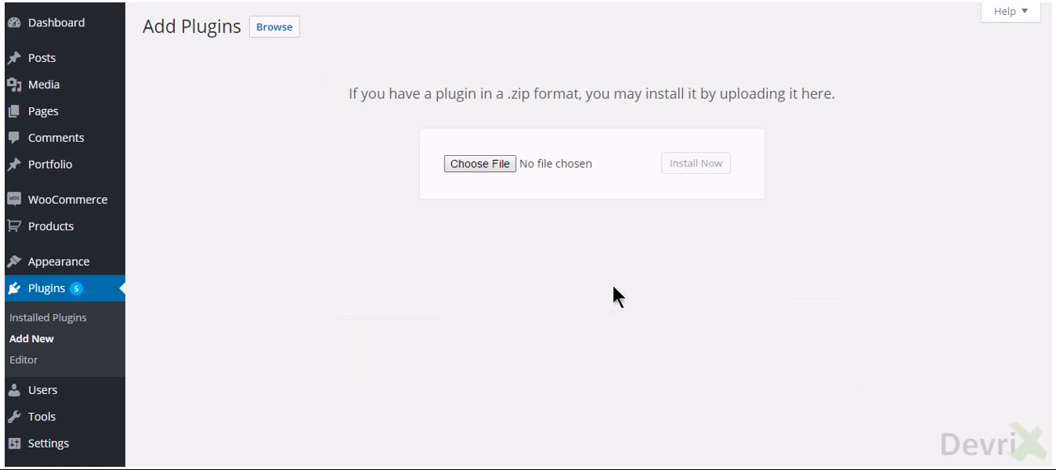
pyautogui.click(479, 163)
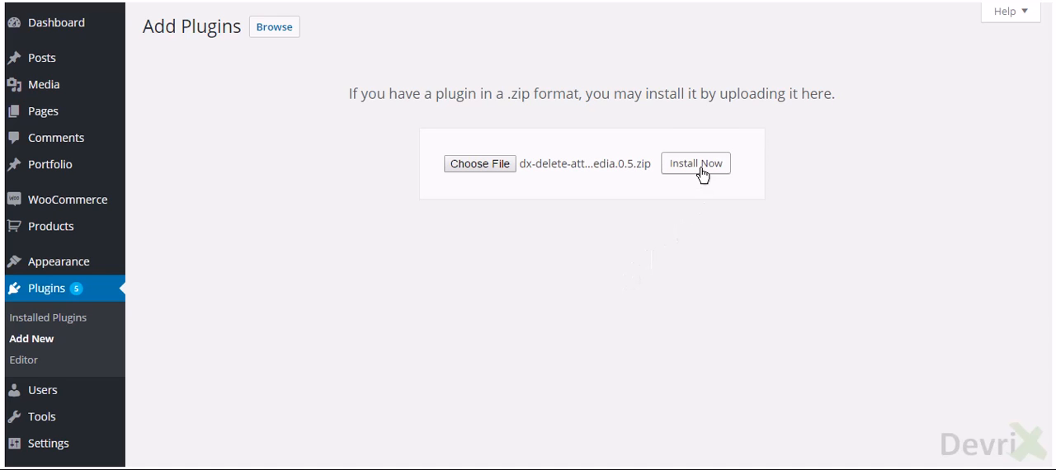
pyautogui.click(696, 161)
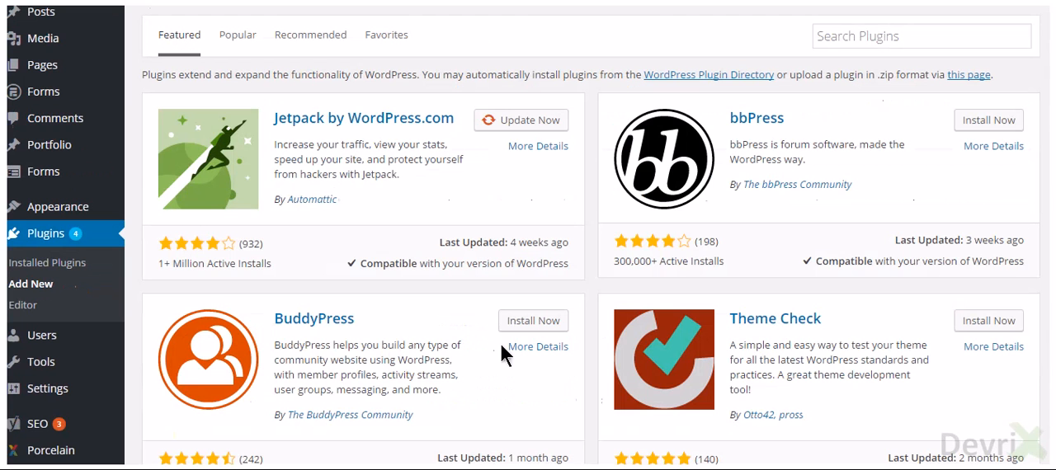
# Step: Search the plugin directory for 'DX Delete Attached Media', then return to the Dashboard
pyautogui.write('DX Delete Attached Media')
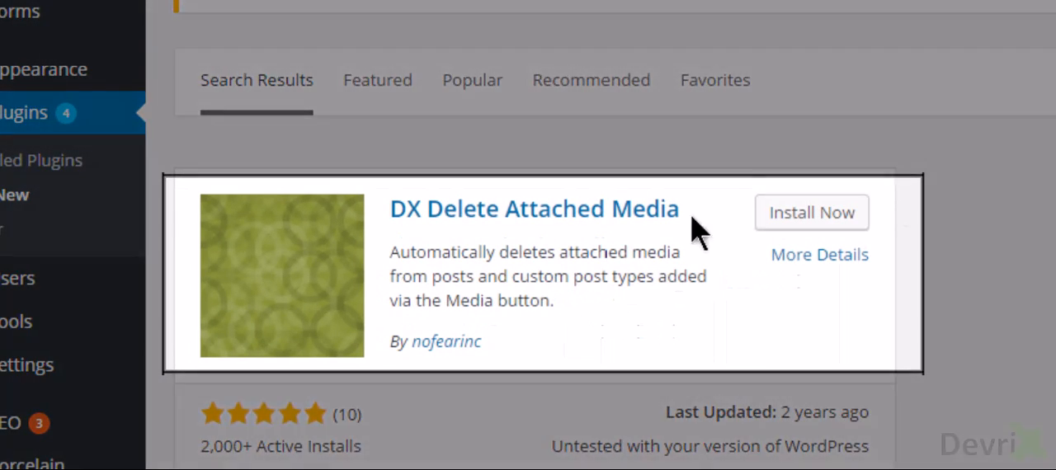
pyautogui.moveTo(701, 347)
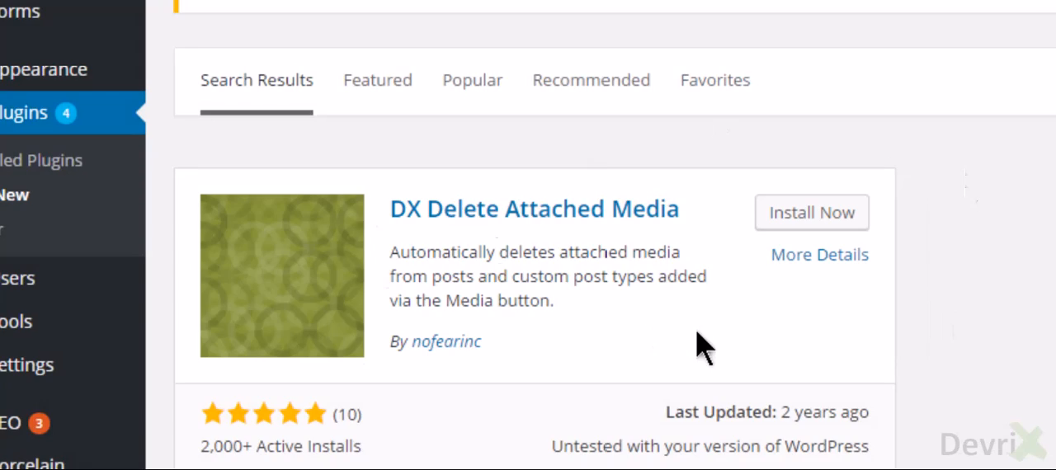
pyautogui.click(54, 16)
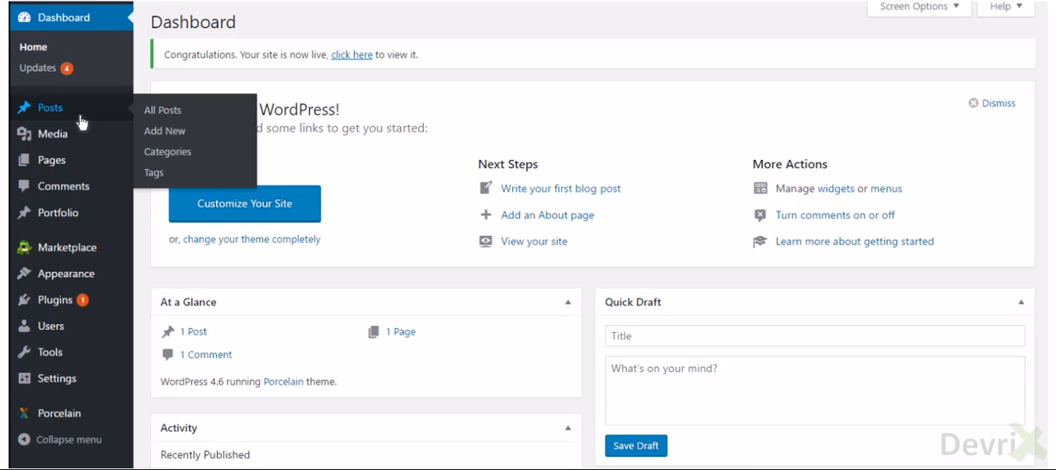
pyautogui.moveTo(165, 131)
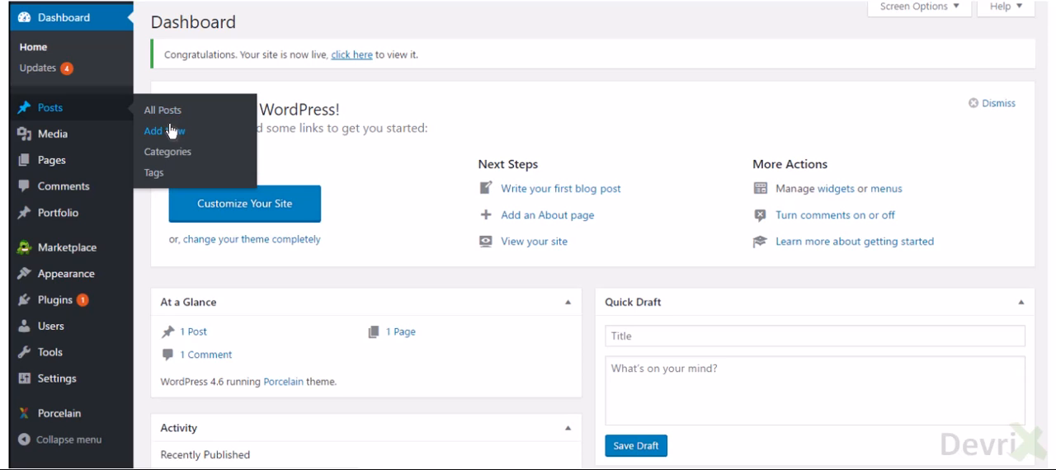
pyautogui.moveTo(205, 145)
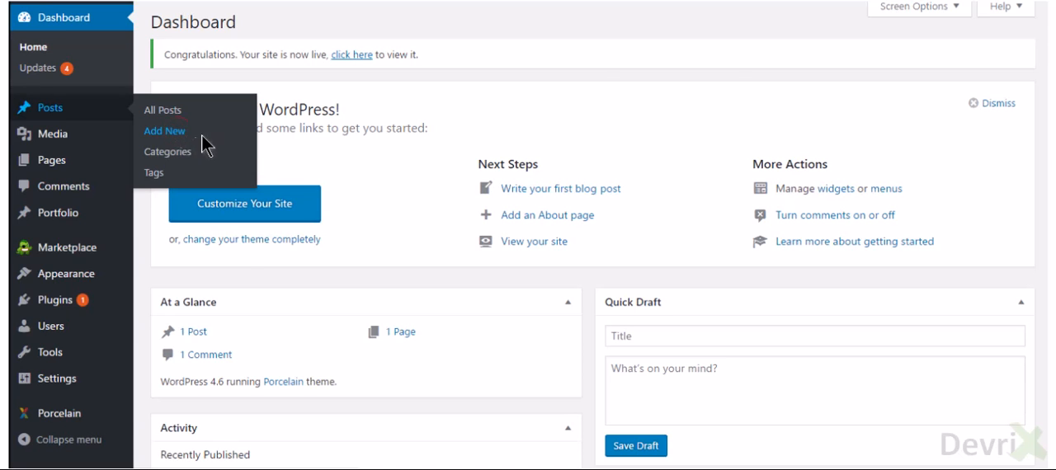
# Step: Start a new post and begin typing the title 'What is Labrador Dog?'
pyautogui.click(165, 131)
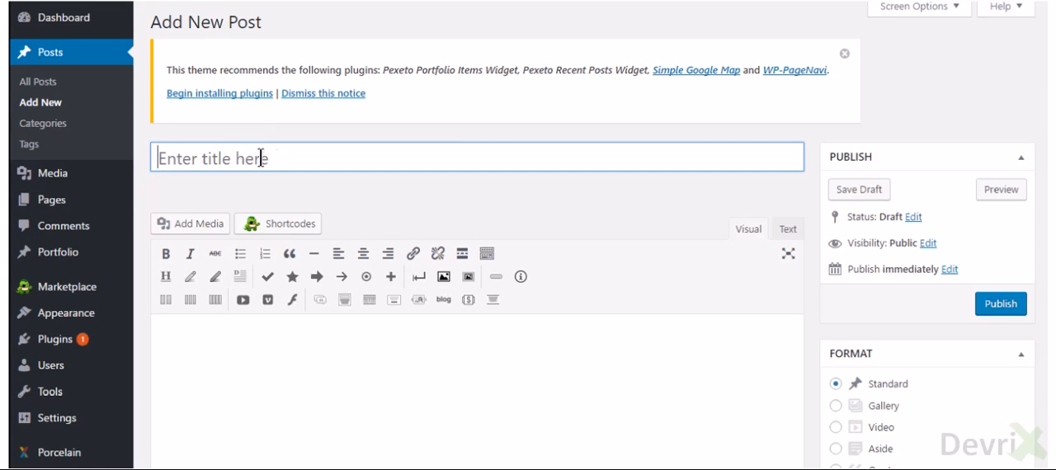
pyautogui.write('What')
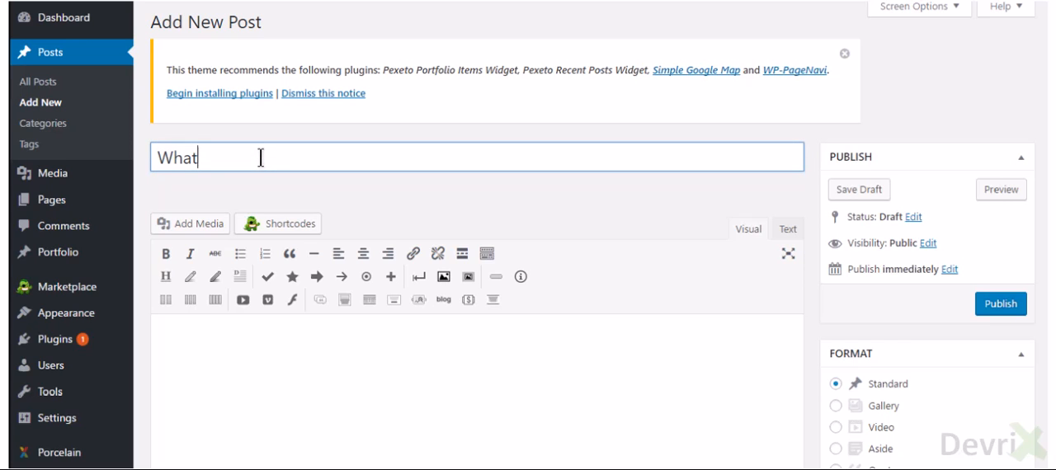
pyautogui.write('is Labrador Dog?')
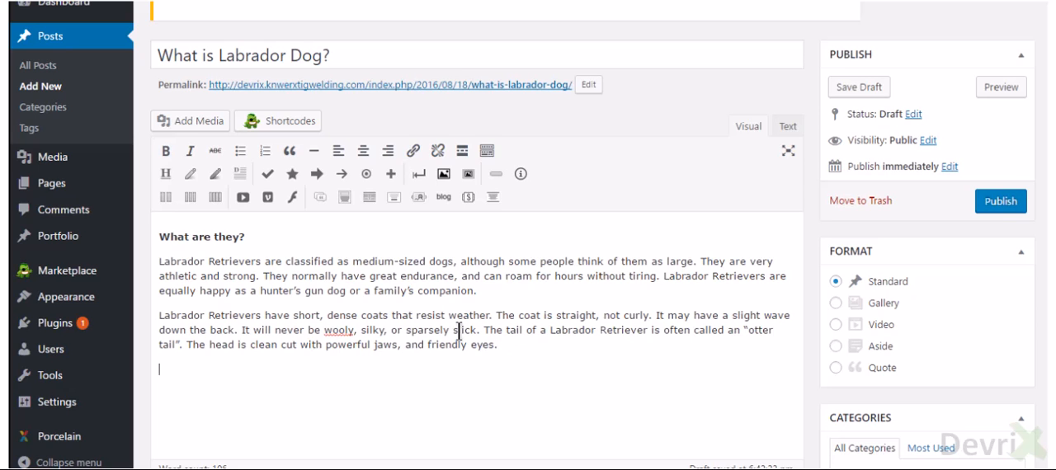
# Step: Insert the Content.jpg puppy photo into the post body via Add Media
pyautogui.click(191, 120)
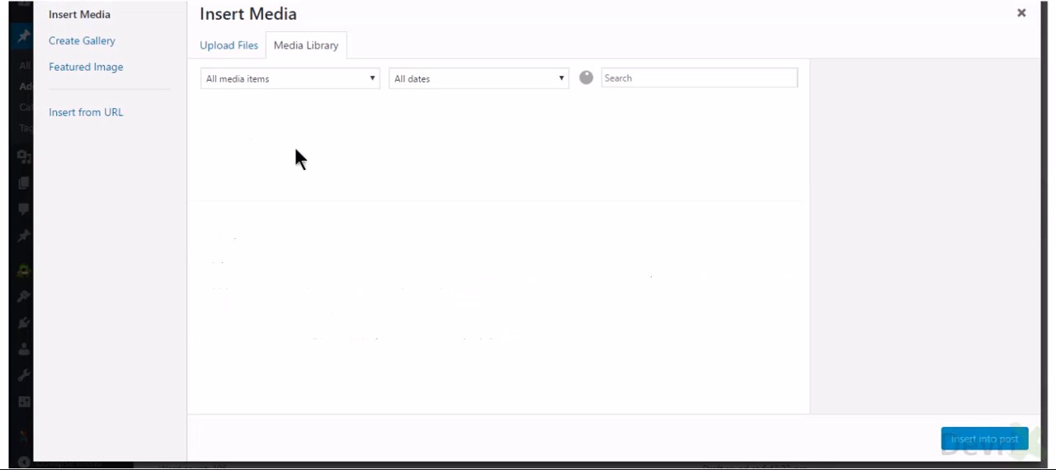
pyautogui.click(228, 45)
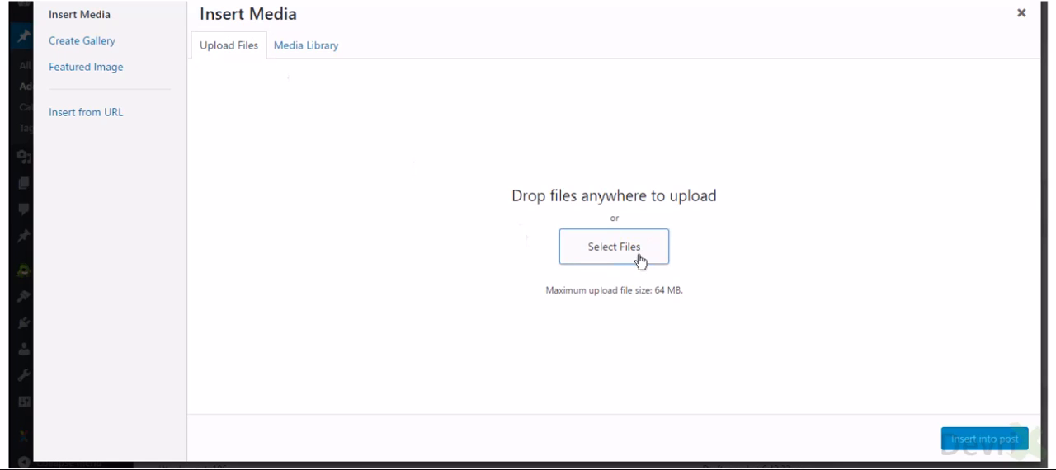
pyautogui.click(613, 246)
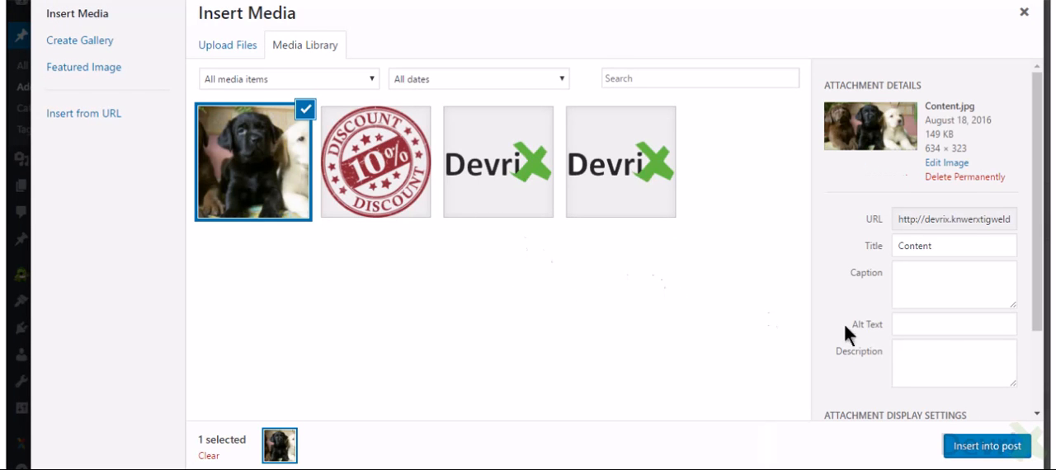
pyautogui.scroll(-3)
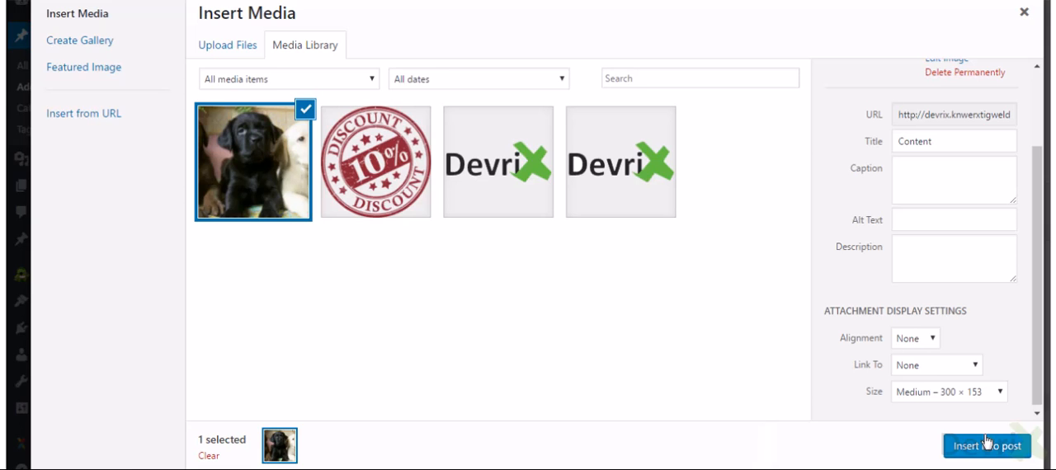
pyautogui.click(987, 446)
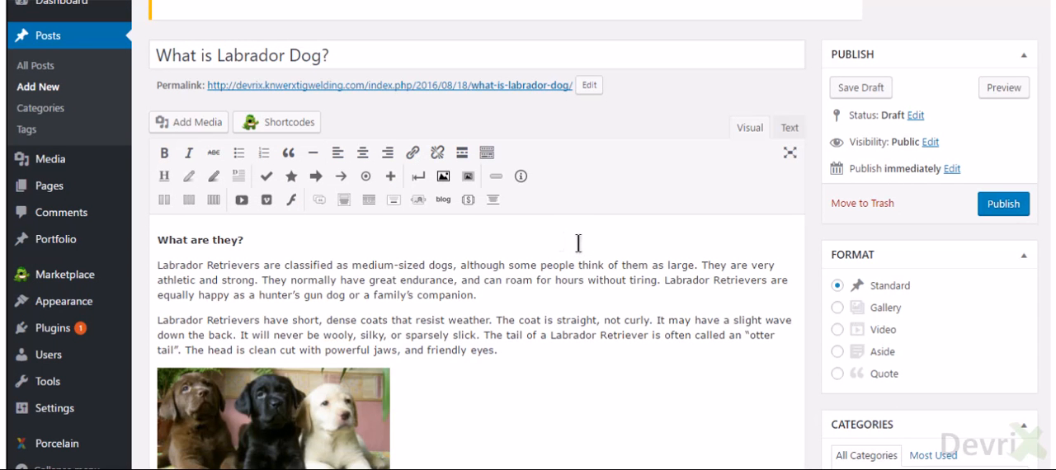
# Step: Publish the Labrador post and view its live page in a new tab
pyautogui.scroll(-3)
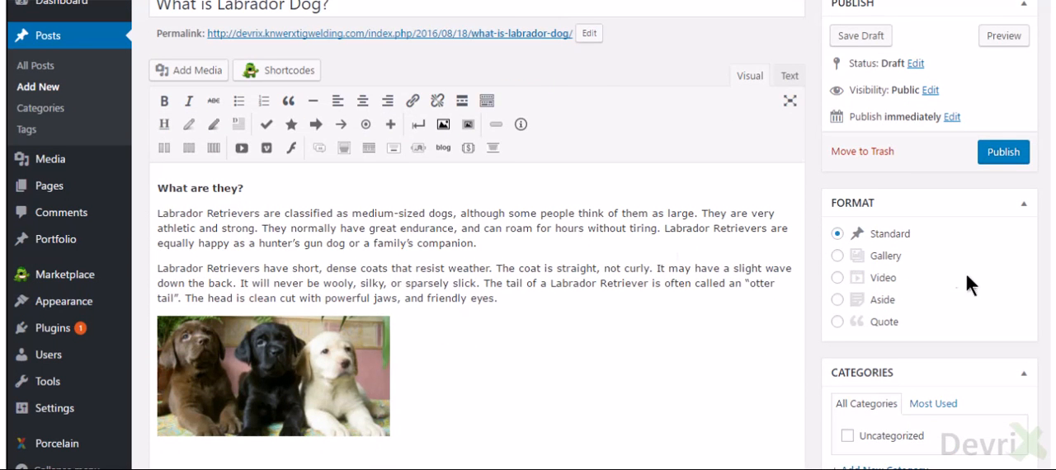
pyautogui.click(1004, 152)
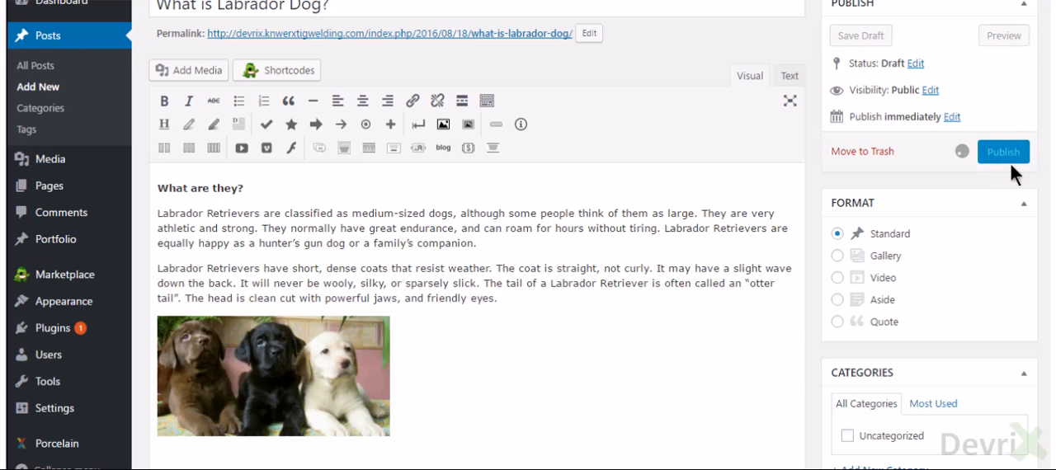
pyautogui.click(1003, 151)
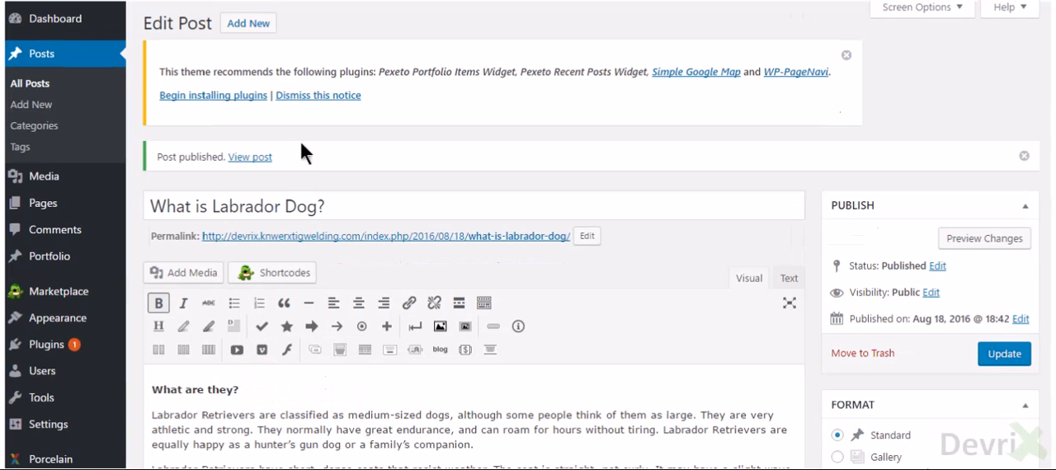
pyautogui.rightClick(251, 157)
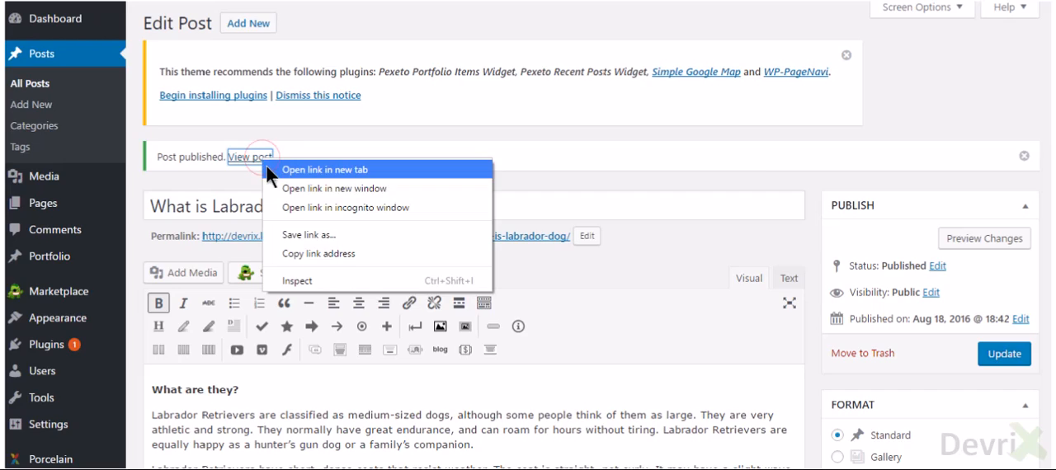
pyautogui.click(323, 169)
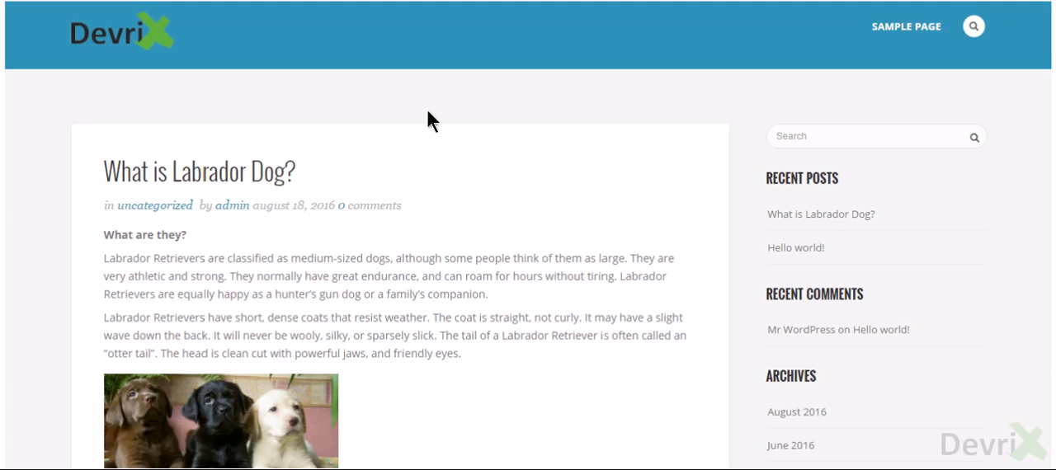
pyautogui.scroll(-3)
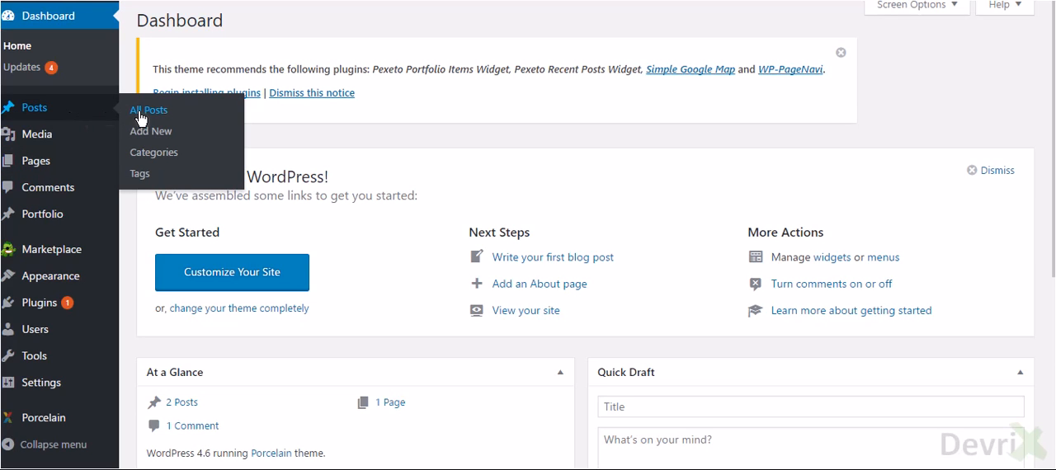
# Step: Move the Labrador post to Trash from All Posts using Bulk Actions
pyautogui.click(149, 109)
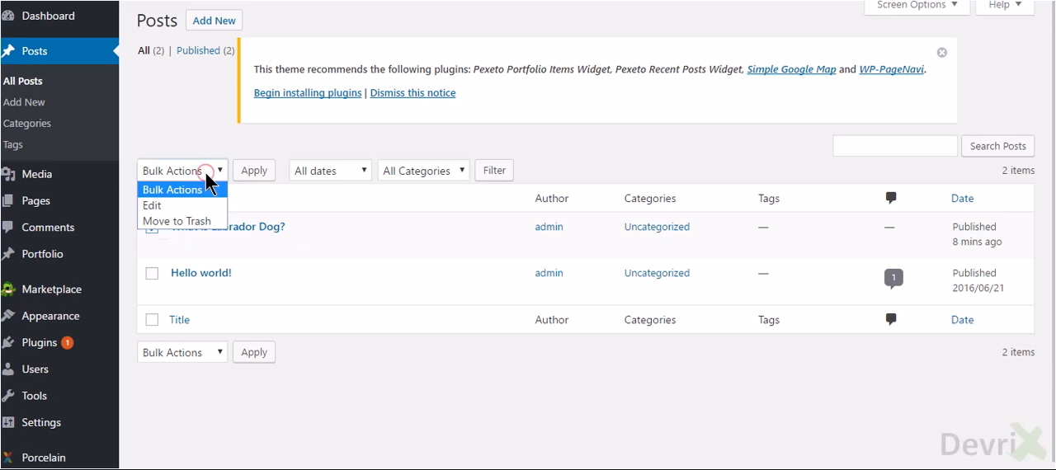
pyautogui.moveTo(178, 221)
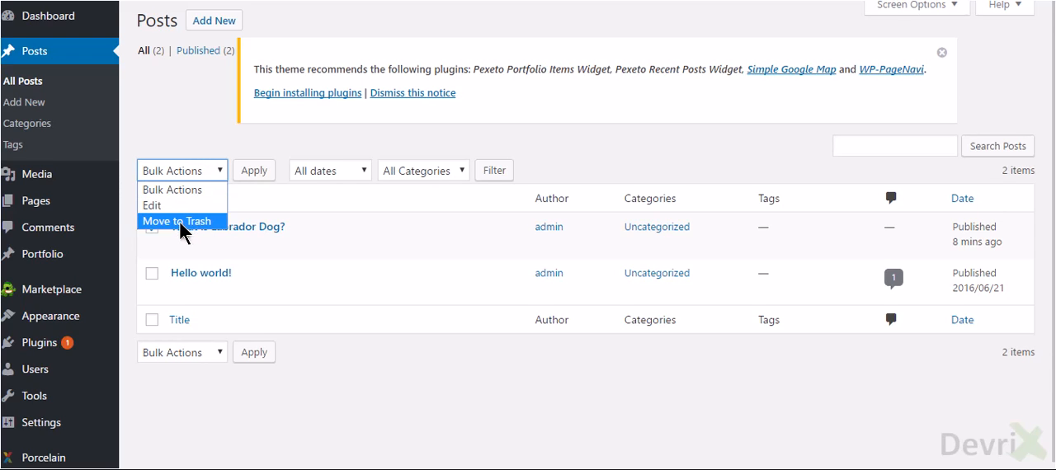
pyautogui.click(176, 221)
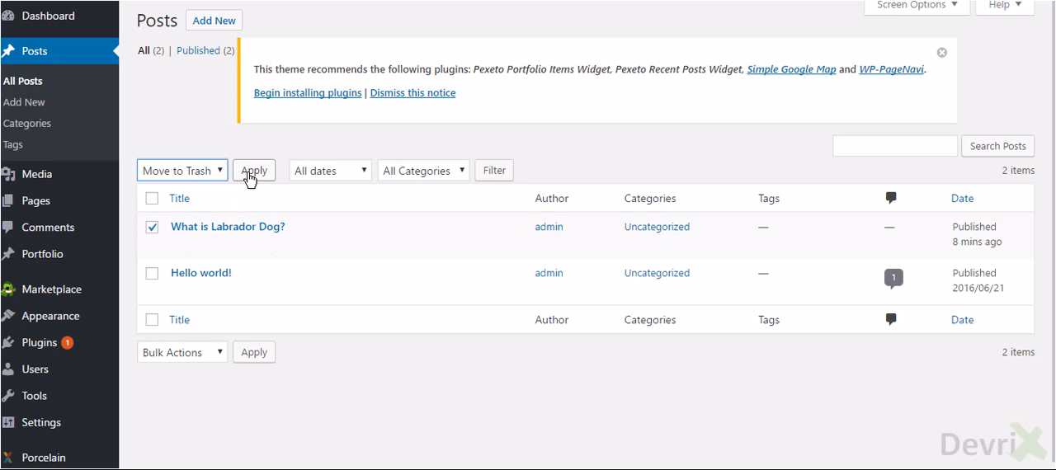
pyautogui.click(254, 170)
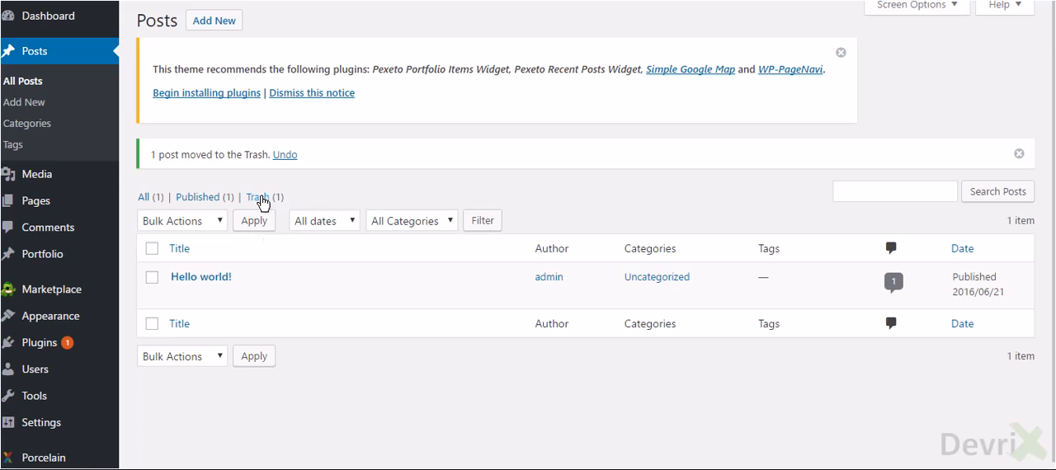
# Step: Delete the Labrador post permanently from the Trash list
pyautogui.click(257, 196)
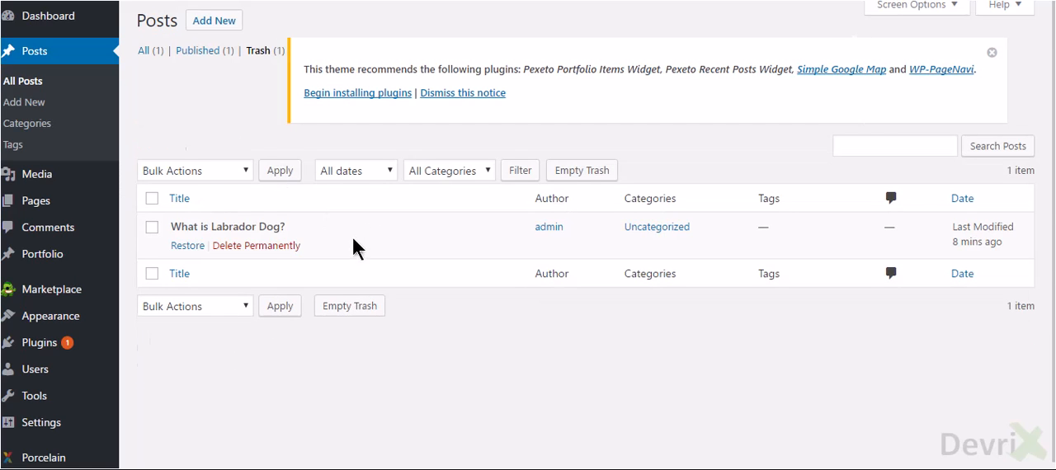
pyautogui.moveTo(255, 245)
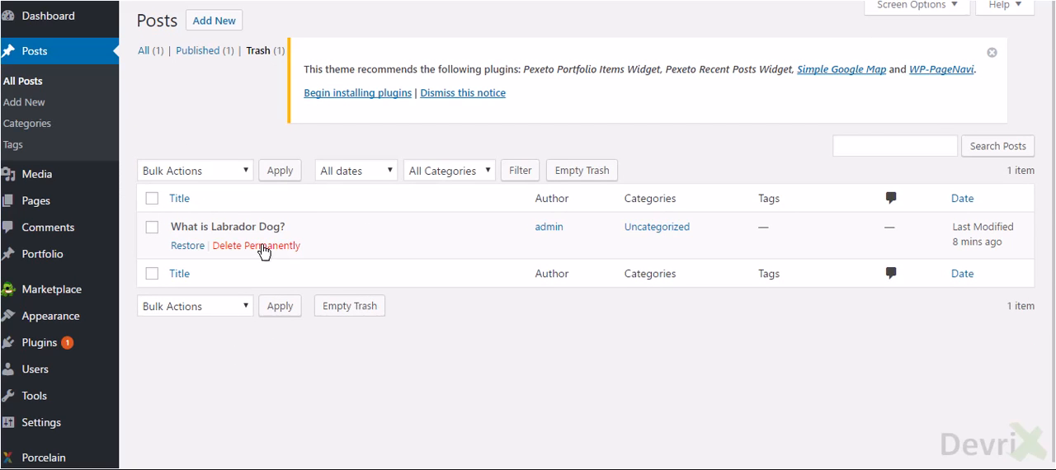
pyautogui.click(256, 244)
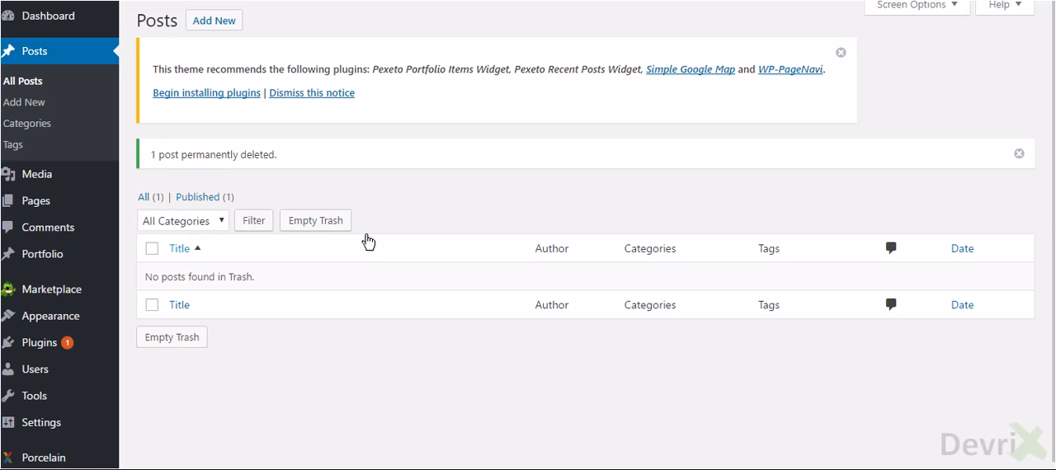
pyautogui.moveTo(37, 175)
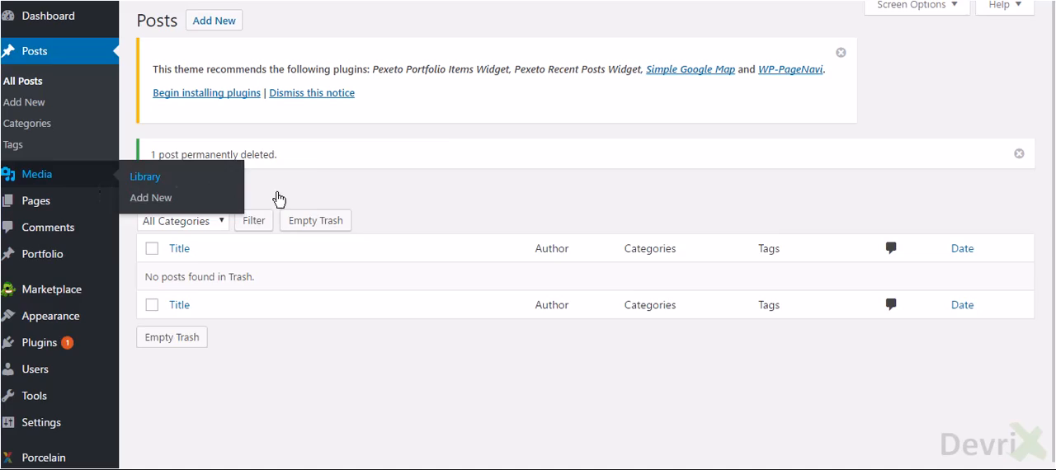
# Step: Show the Media Library, where the puppy photo is no longer present
pyautogui.click(145, 175)
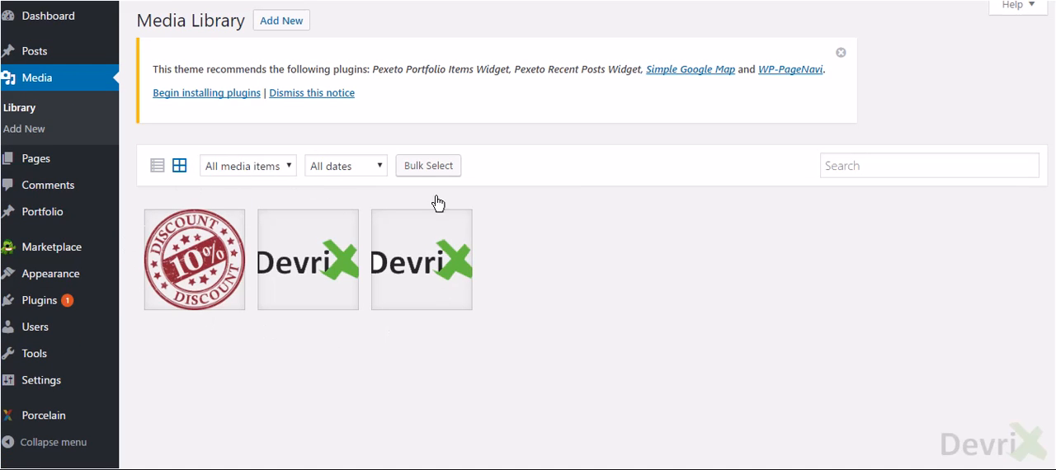
pyautogui.moveTo(254, 173)
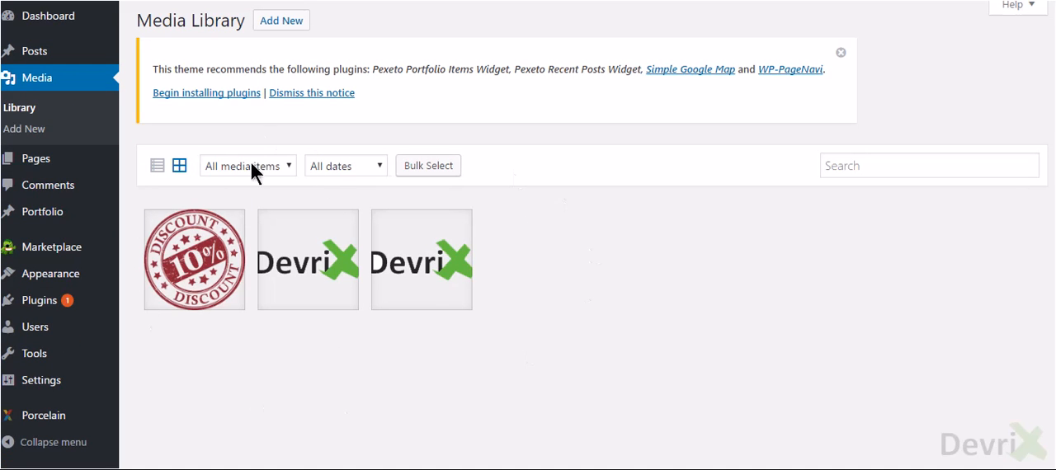